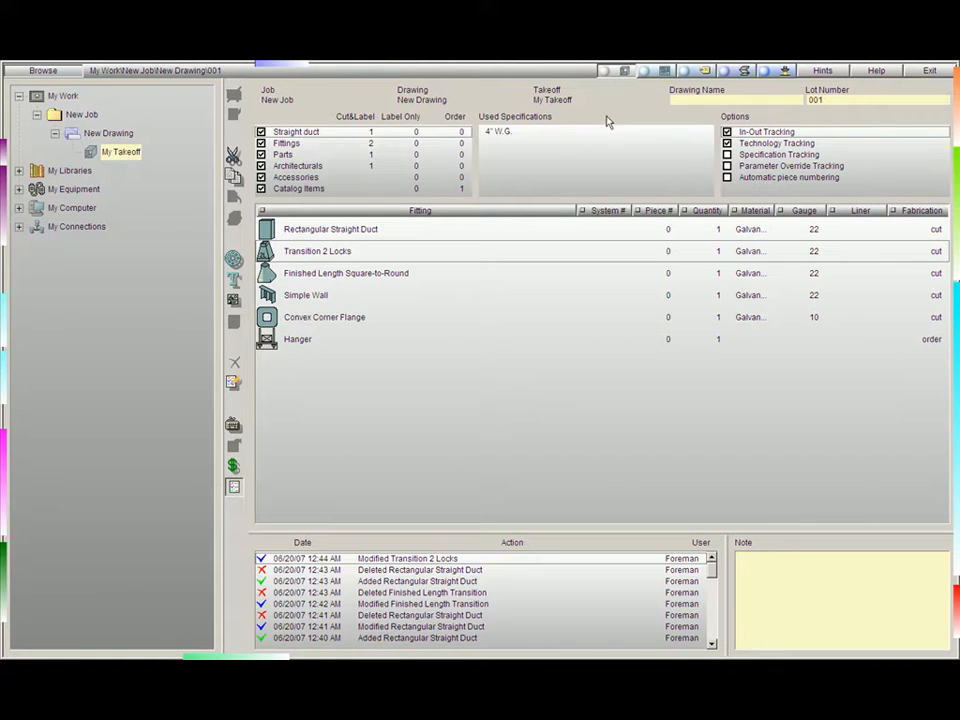
mouse_move(624, 70)
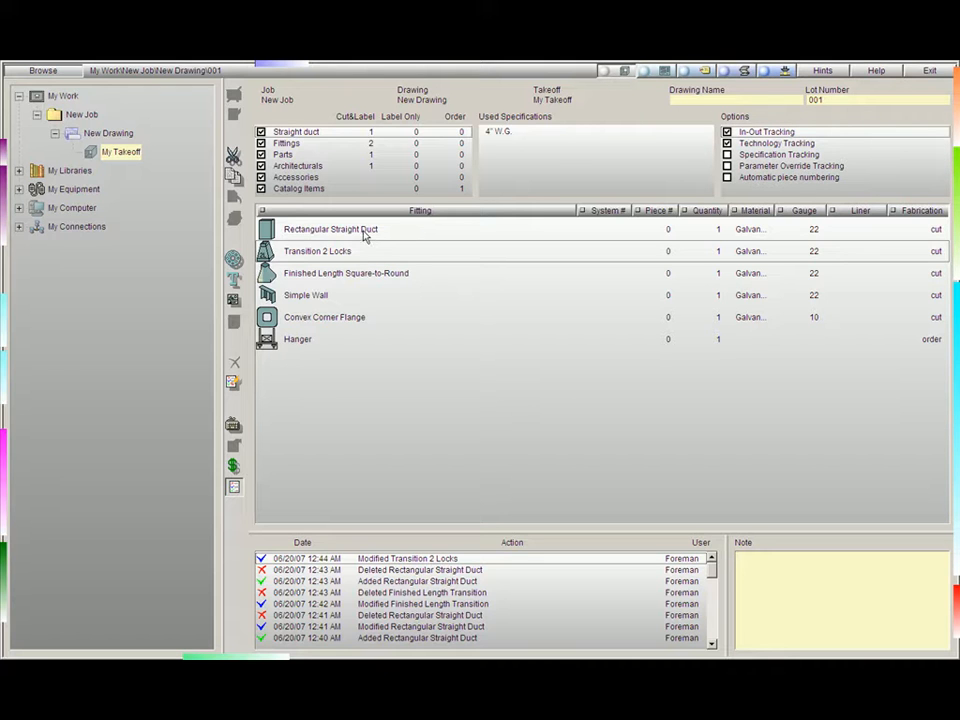
mouse_move(376, 316)
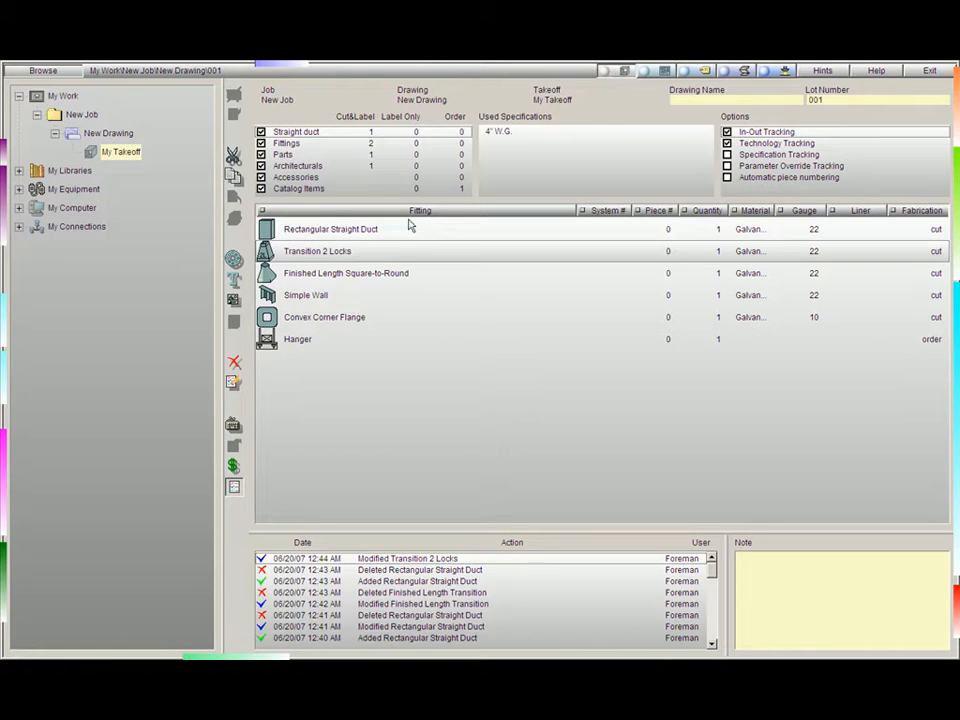
mouse_move(316, 324)
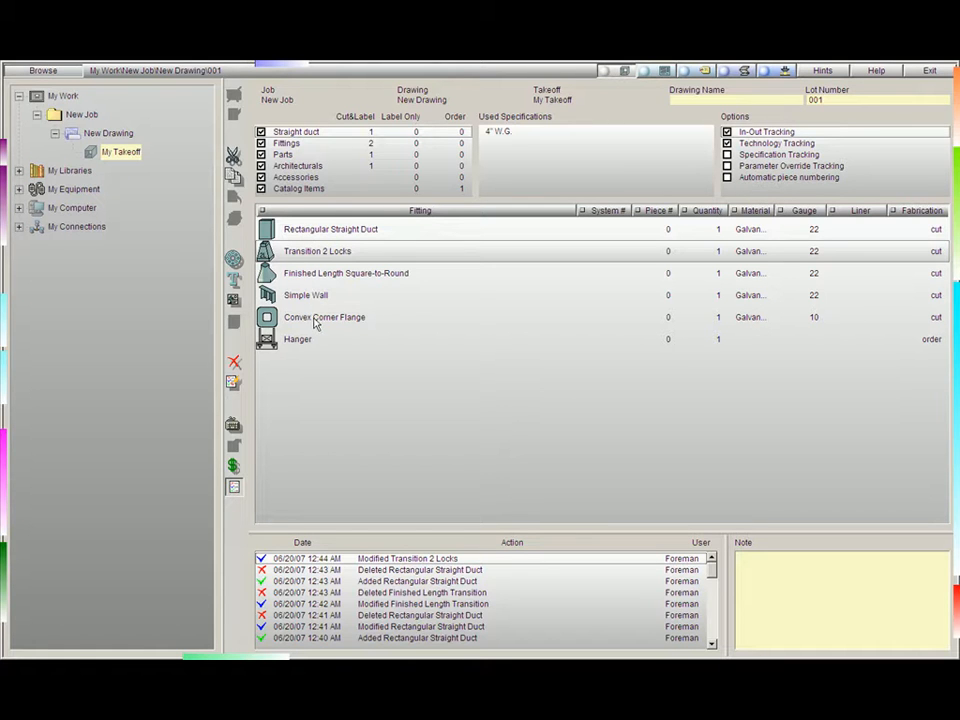
mouse_move(310, 316)
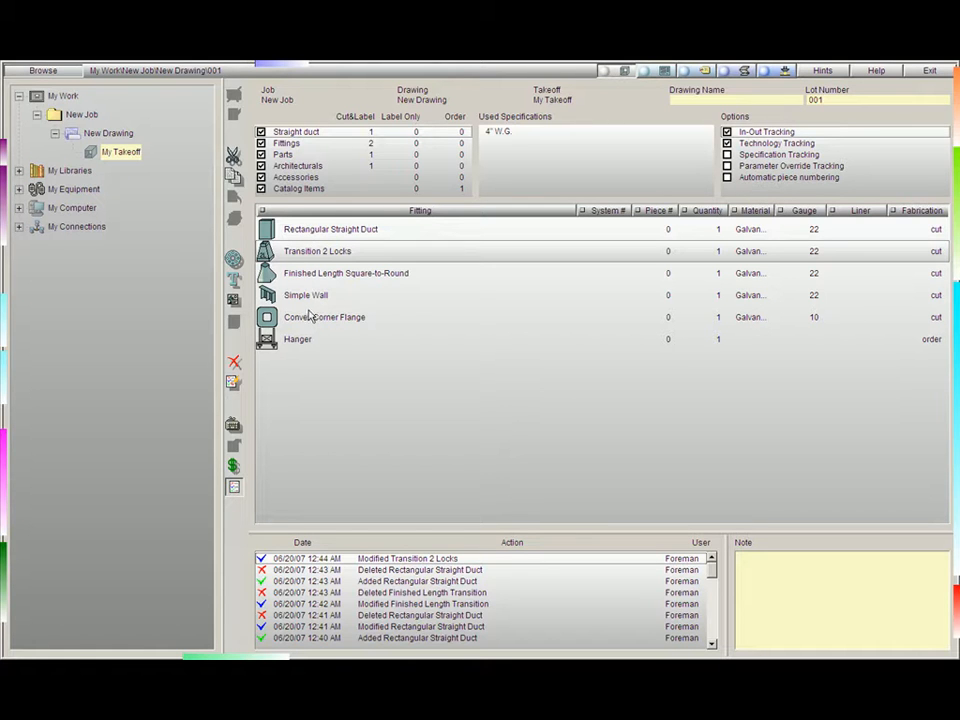
mouse_move(316, 424)
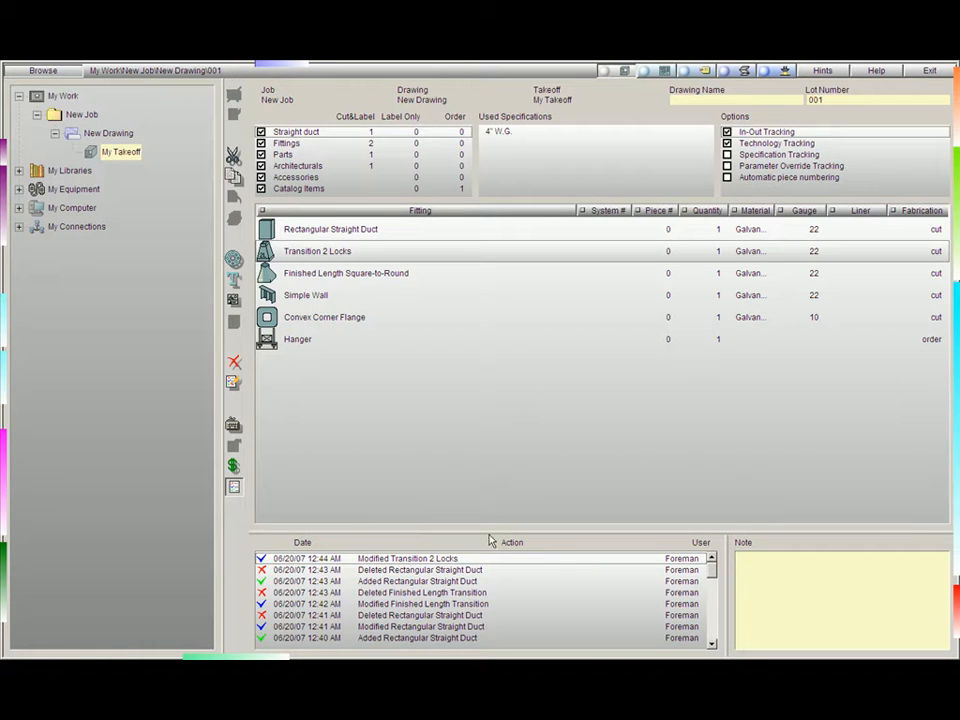
- Resize the takeoff panes by dragging the splitters, enlarging the change history area
left_click_drag(492, 538, 492, 456)
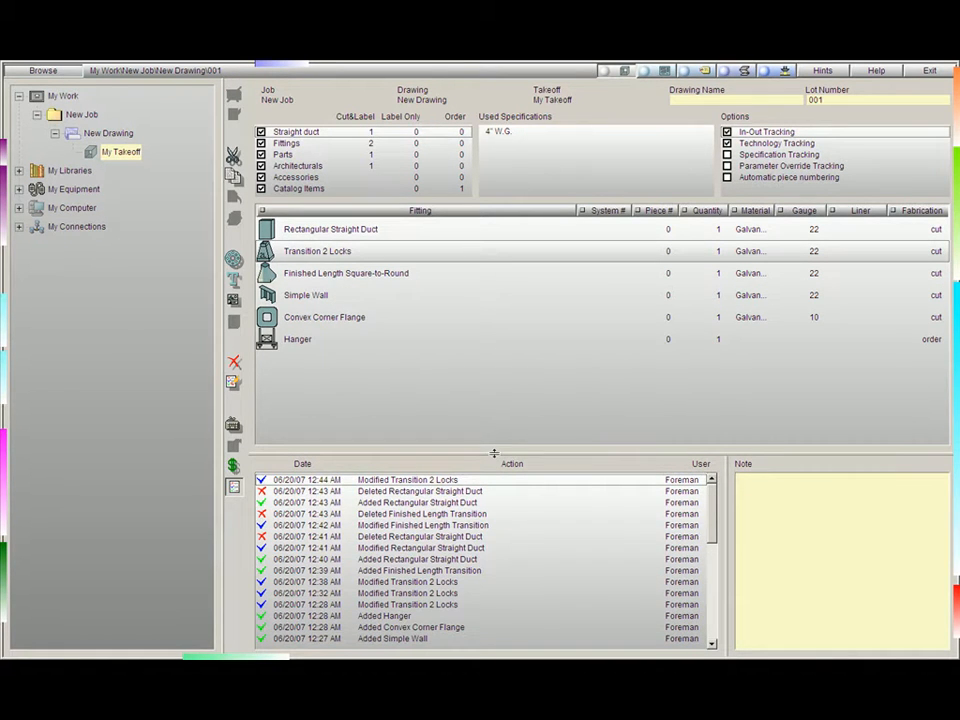
left_click_drag(492, 452, 504, 528)
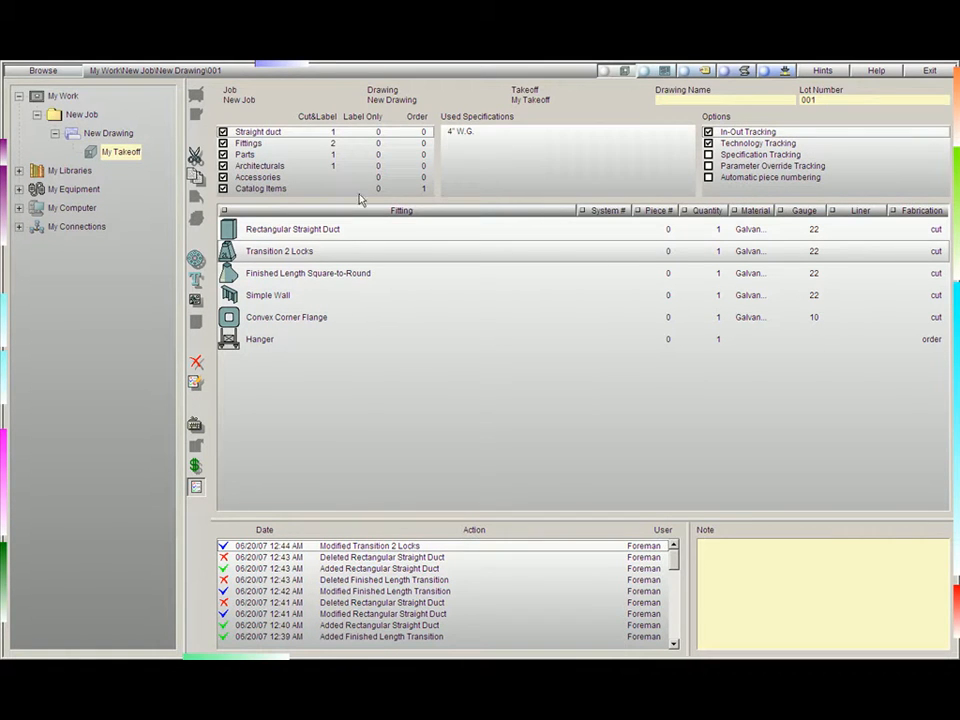
mouse_move(478, 158)
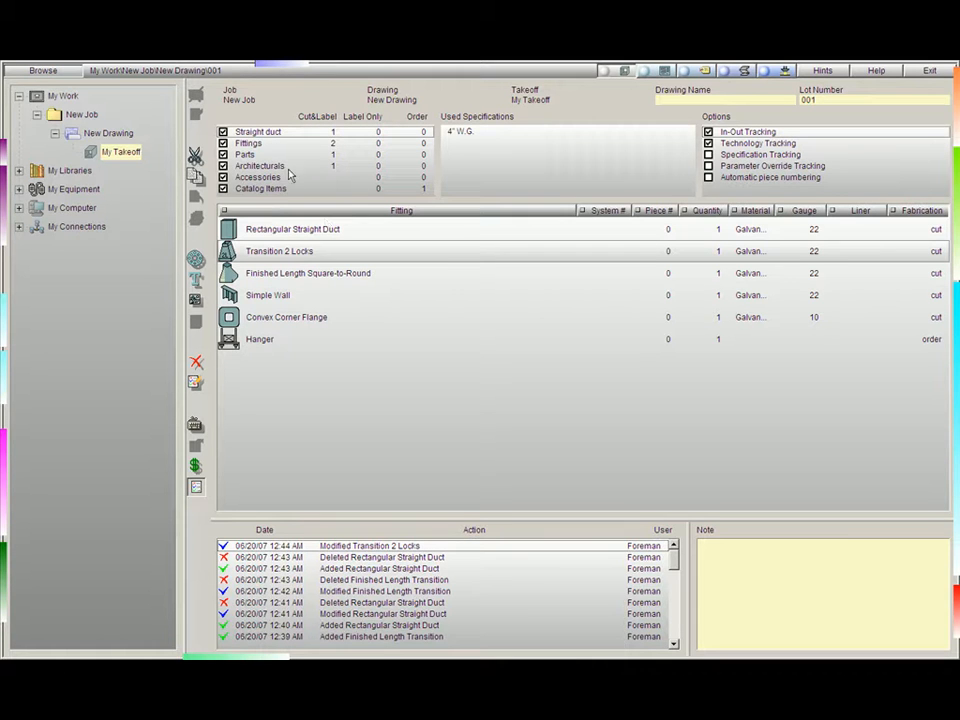
mouse_move(280, 200)
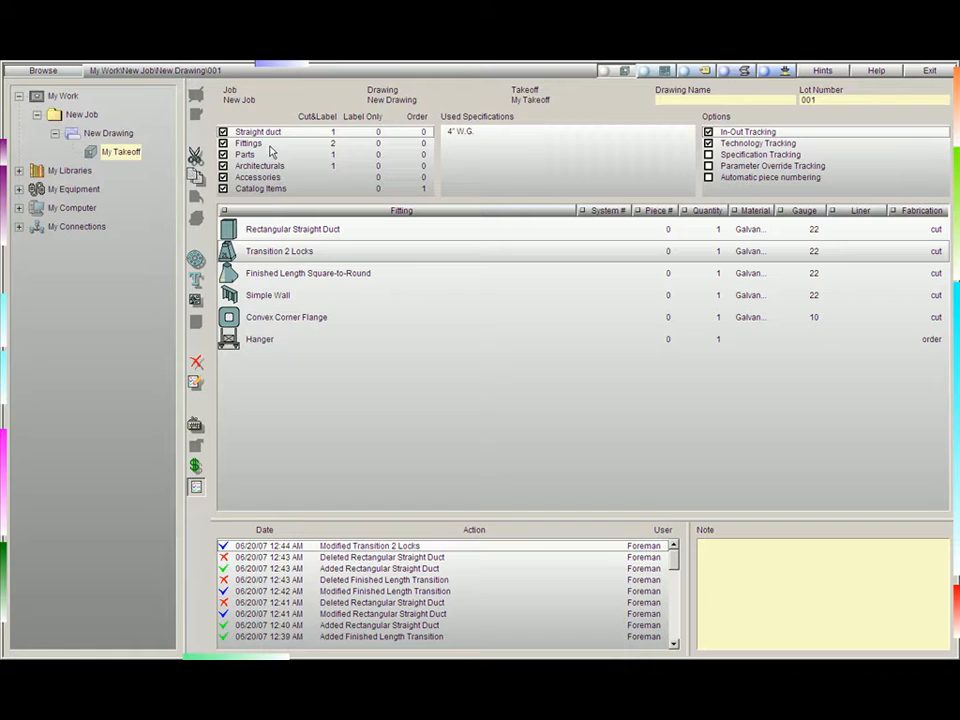
mouse_move(304, 344)
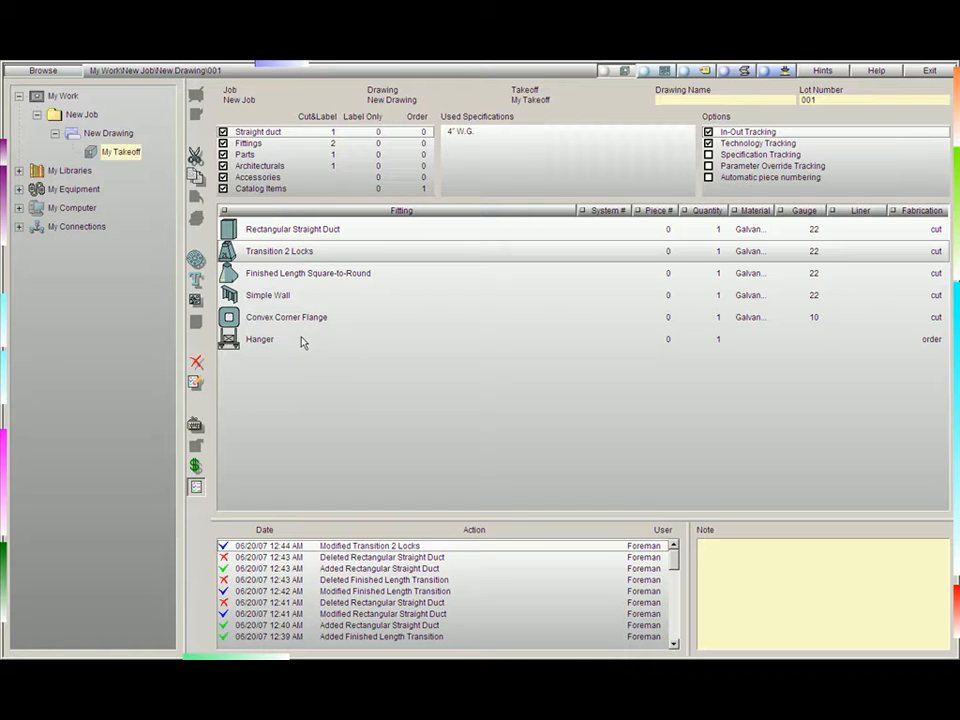
mouse_move(338, 296)
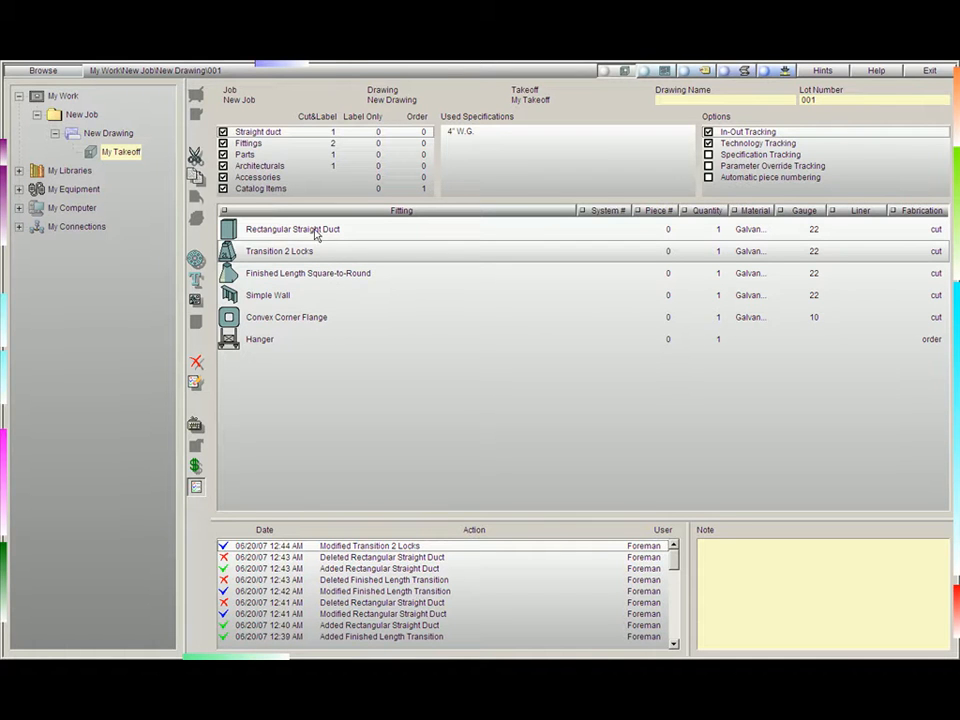
mouse_move(260, 344)
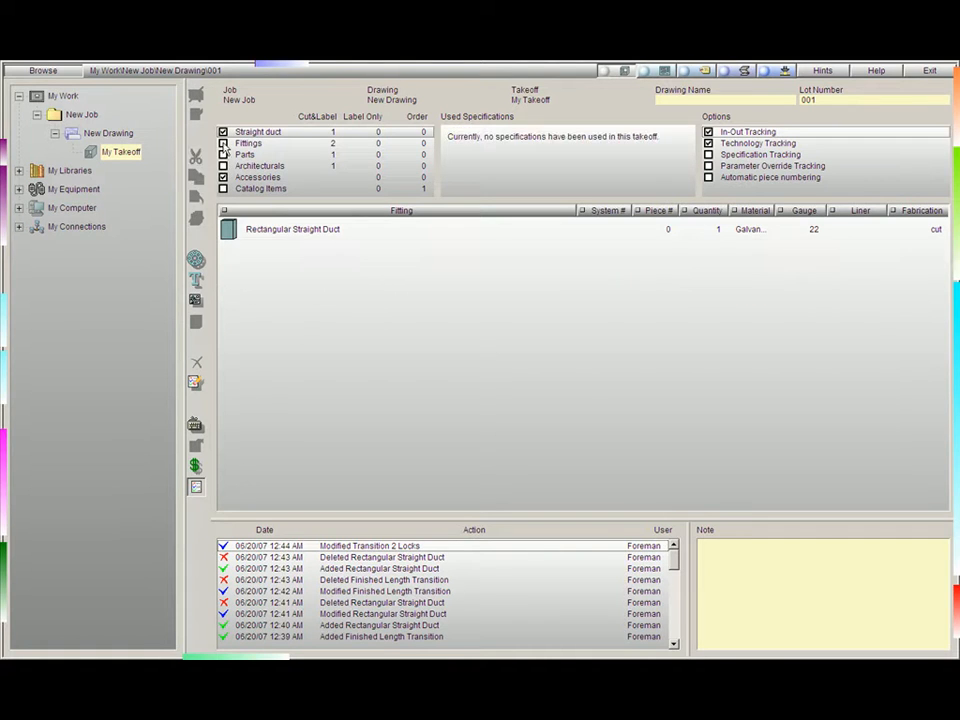
left_click(224, 132)
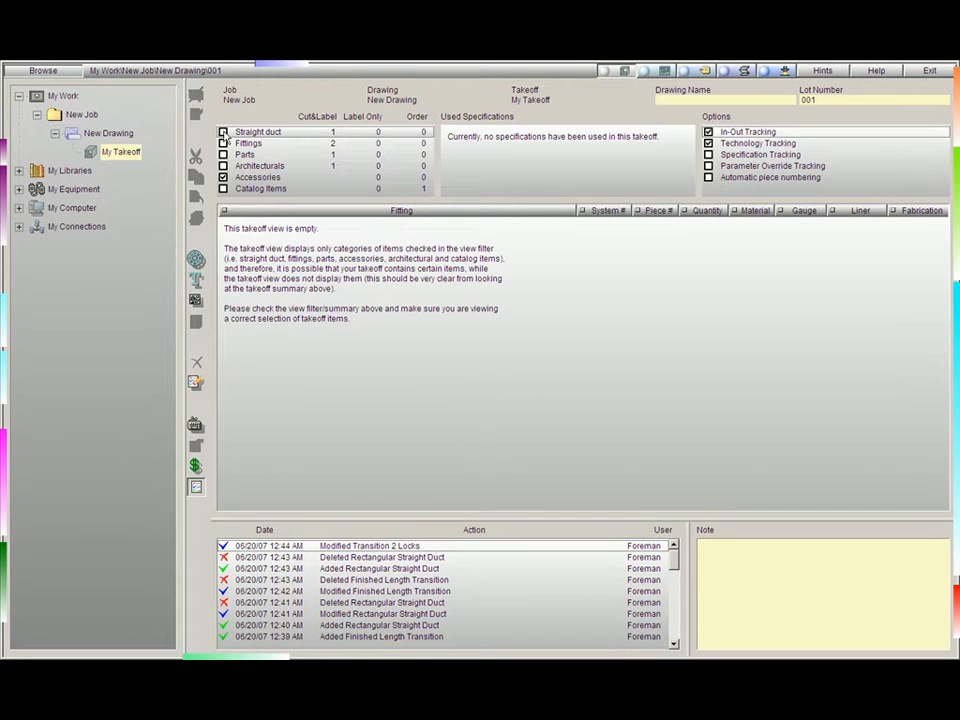
left_click(224, 132)
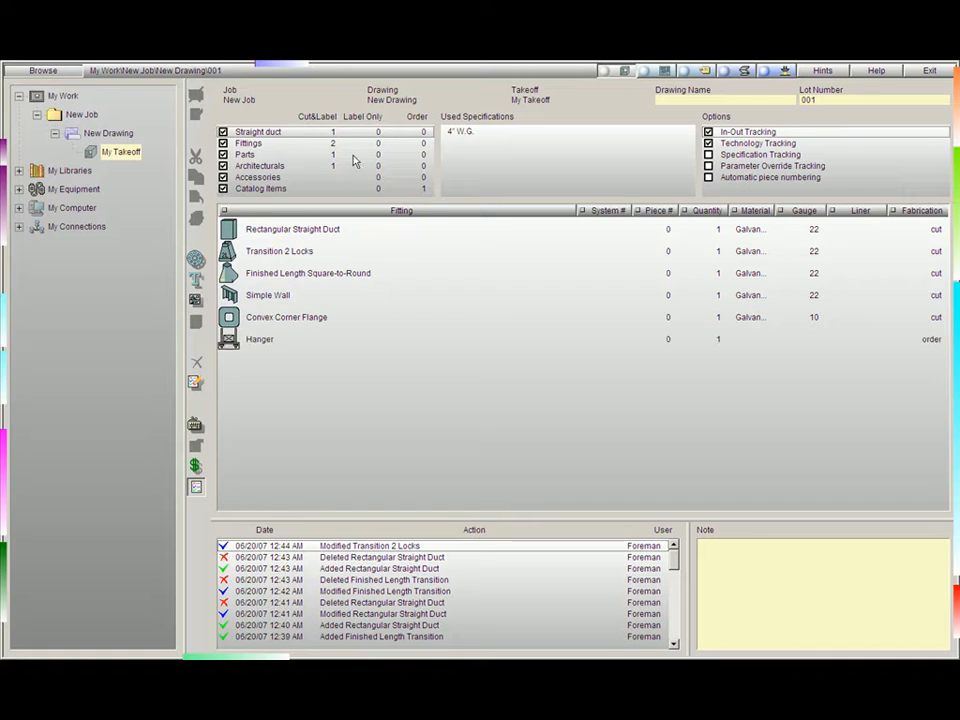
mouse_move(336, 148)
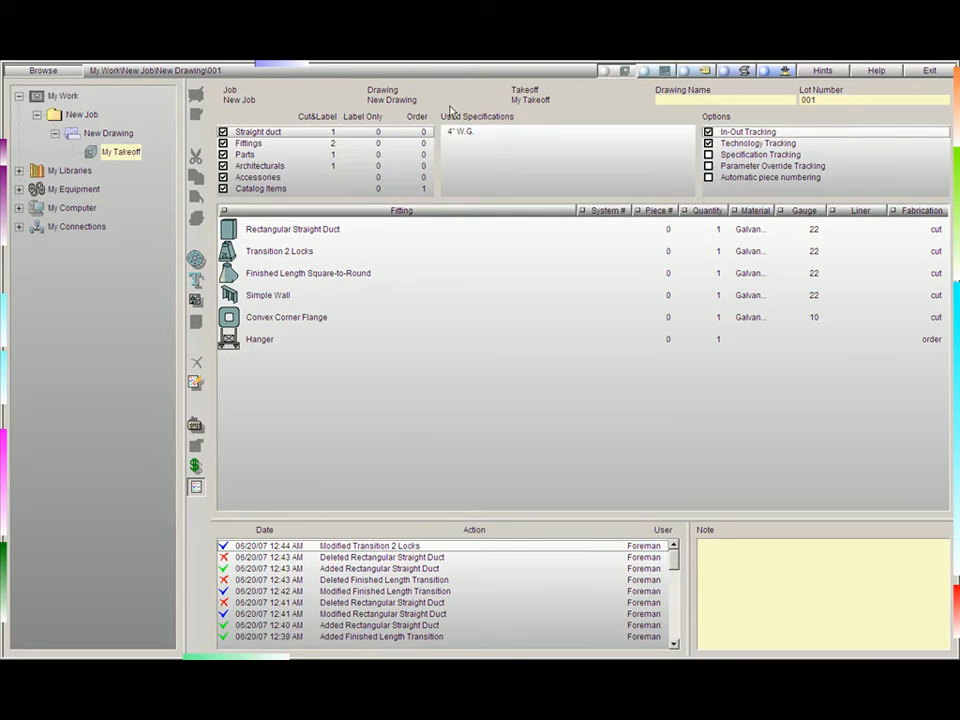
mouse_move(350, 316)
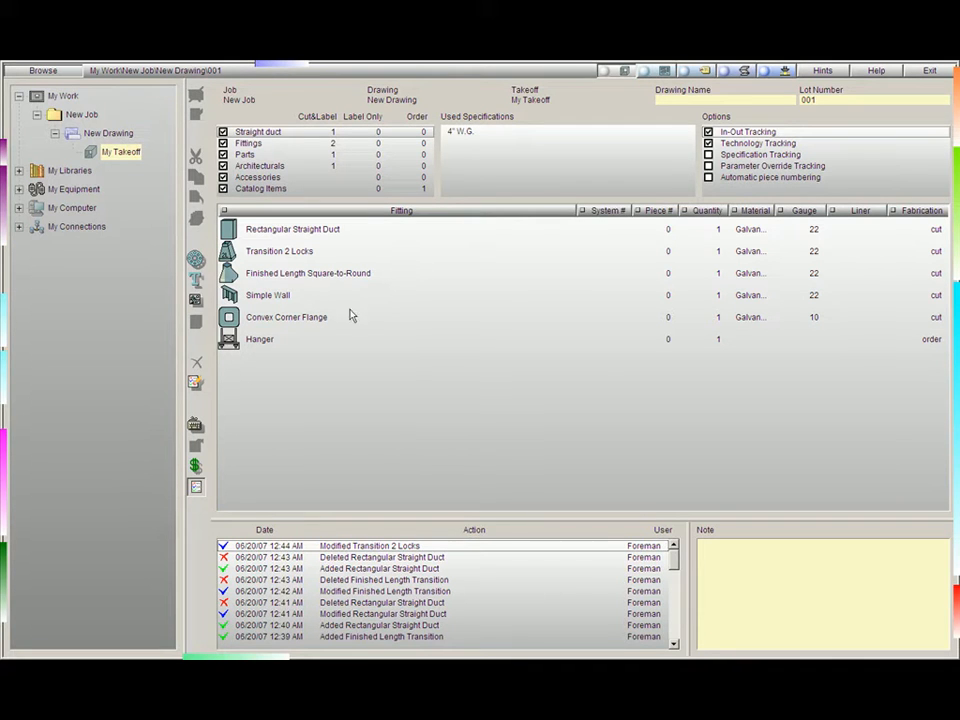
mouse_move(324, 280)
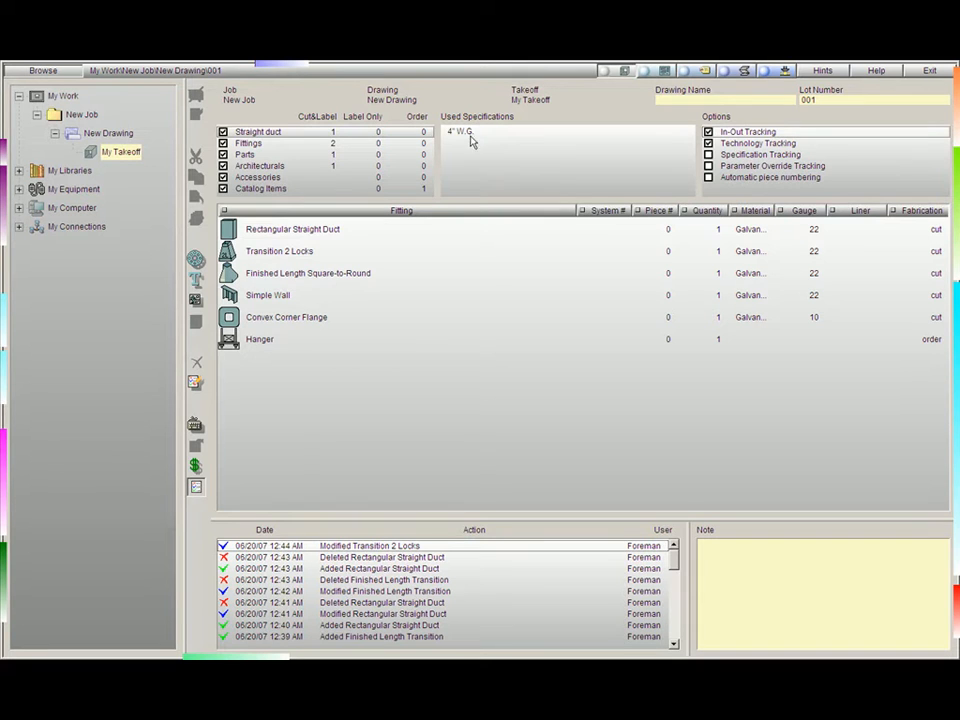
mouse_move(320, 256)
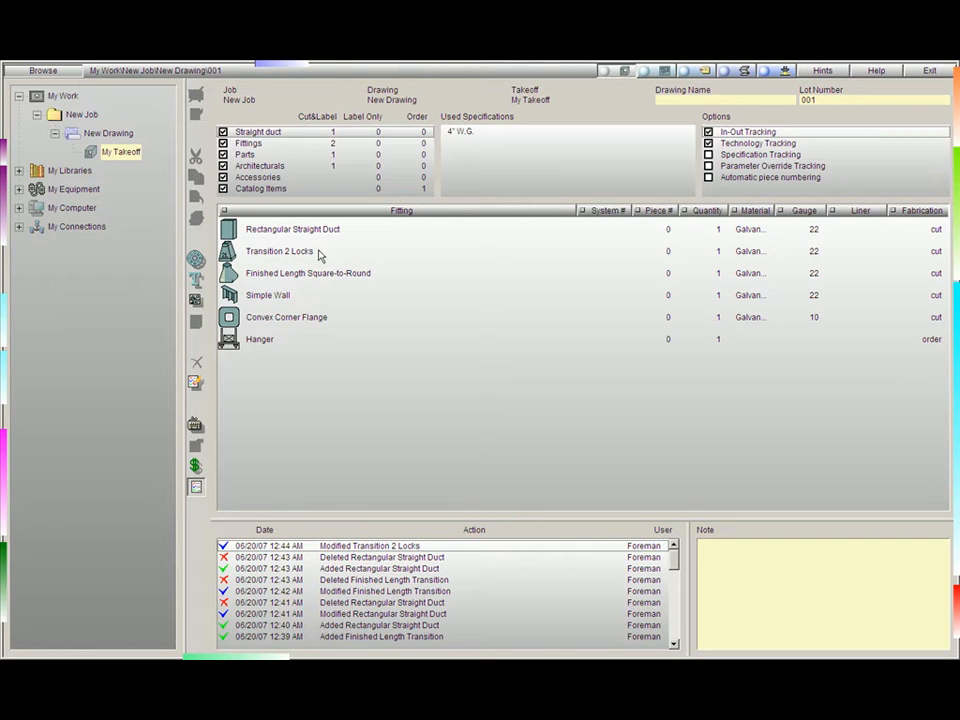
double_click(280, 250)
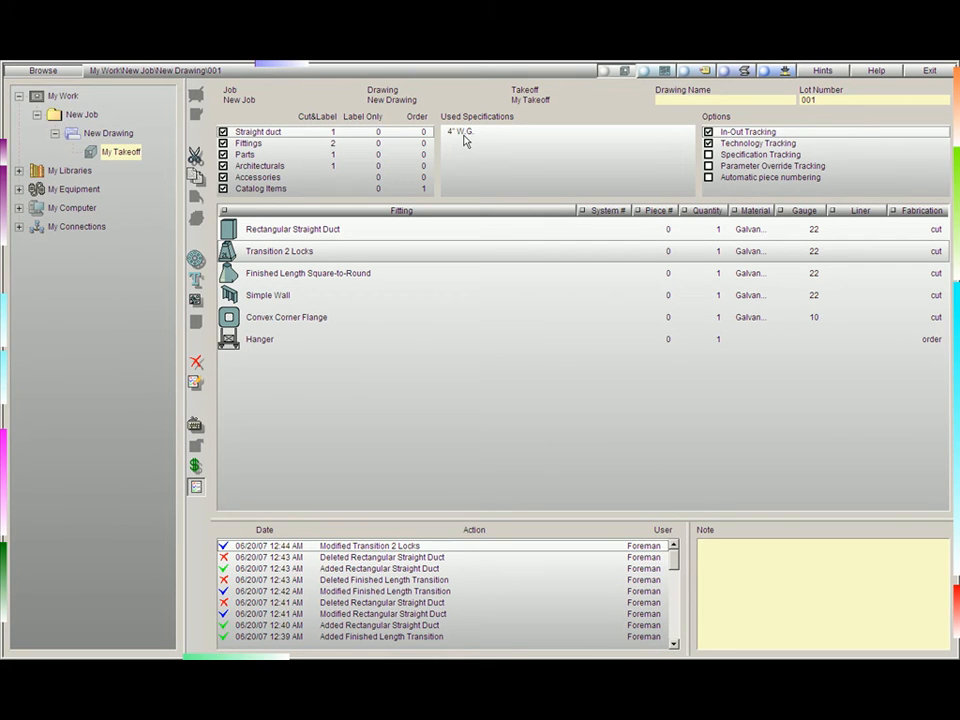
mouse_move(330, 236)
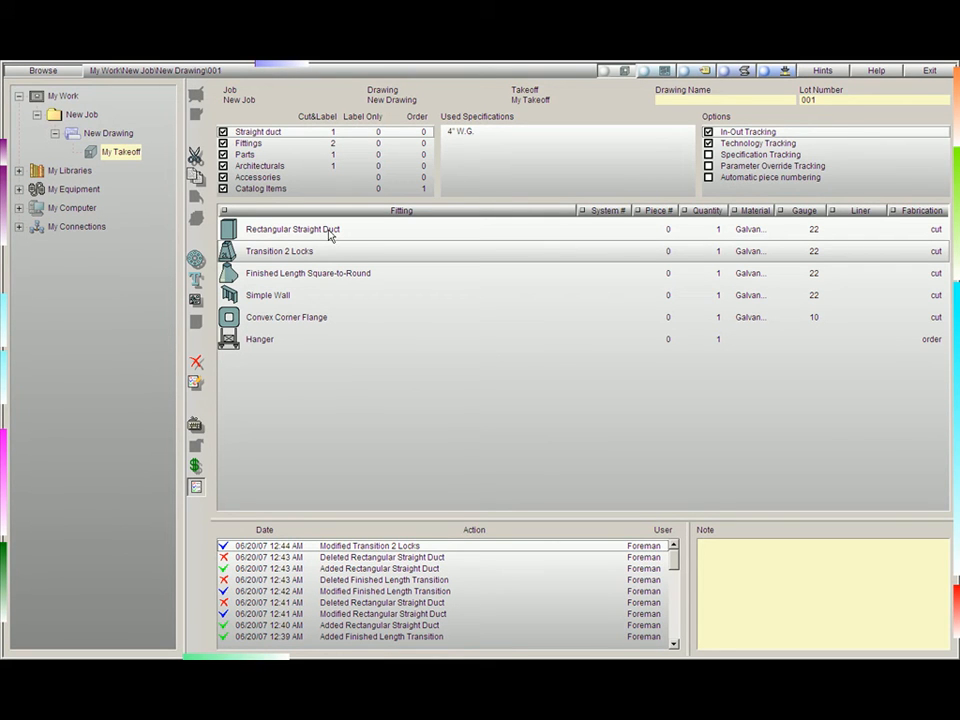
- Open Rectangular Straight Duct for editing and browse its specifications toward 2" W.G
double_click(292, 228)
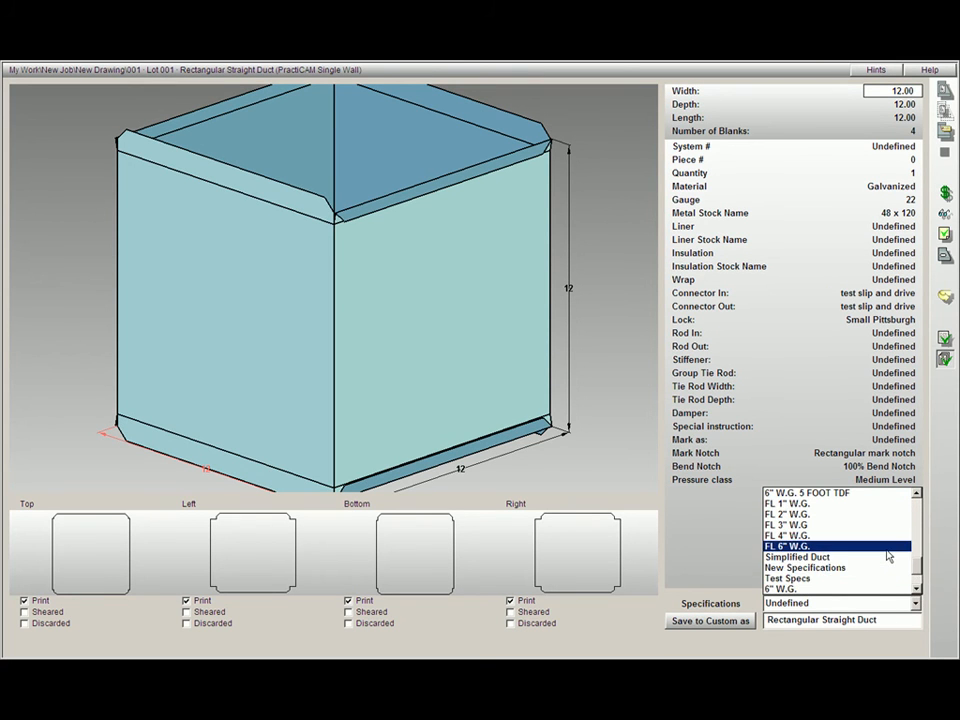
scroll("down", 3)
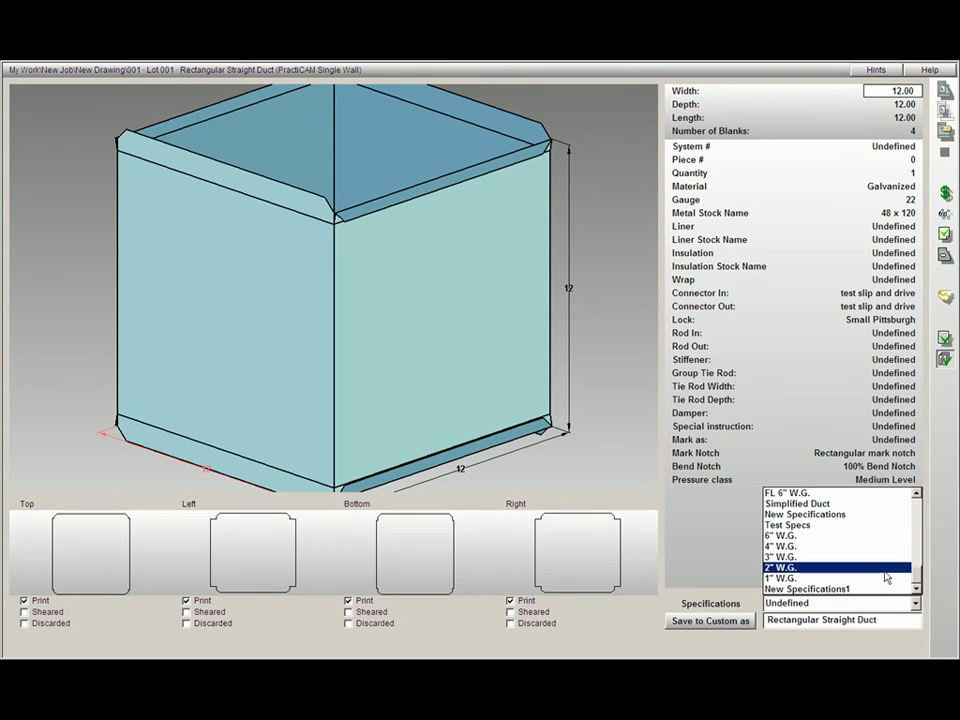